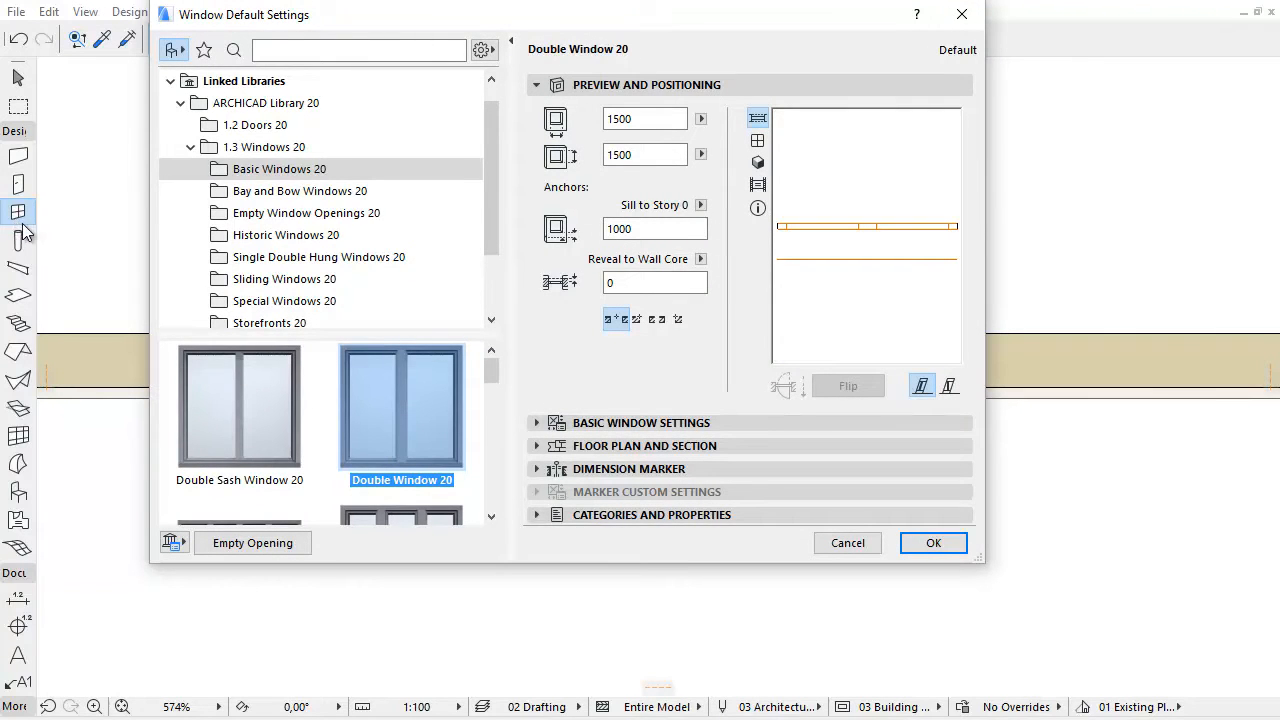
{"action": "mouse_move", "coordinate": [492, 216]}
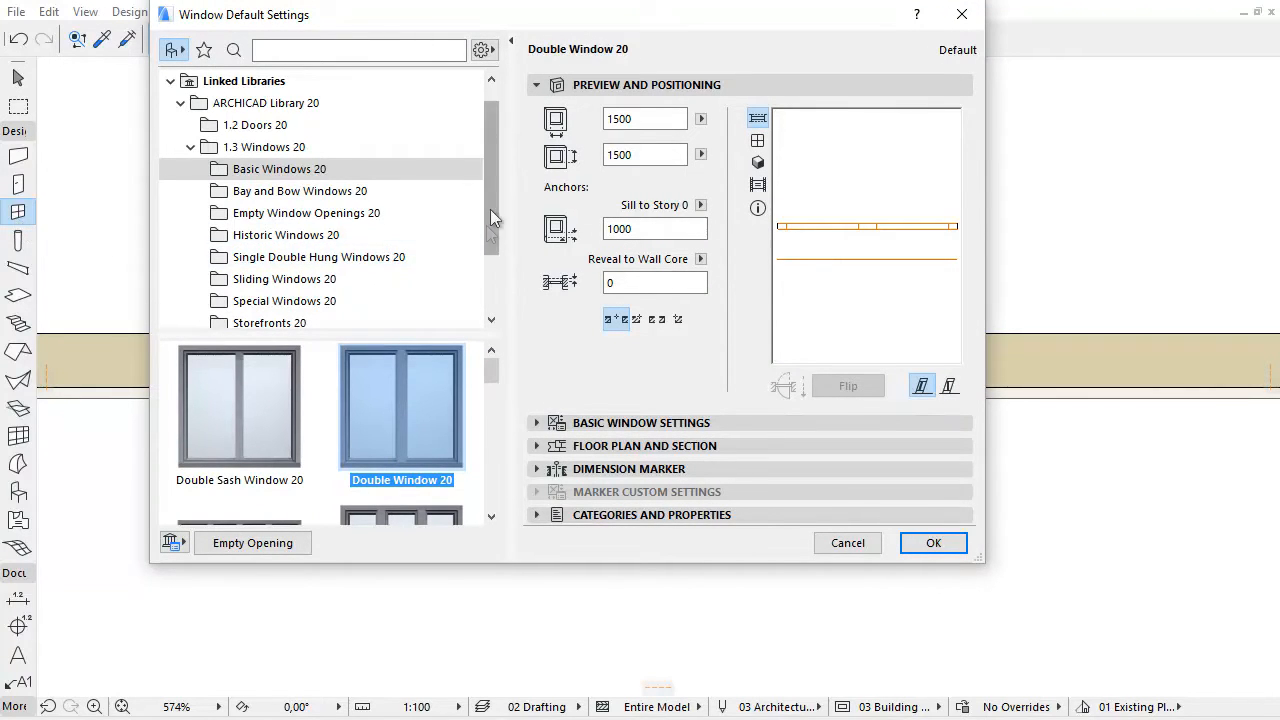
- Select Rhombus Window 20 from the Special Windows 20 folder as the default window
{"action": "left_click", "coordinate": [638, 424]}
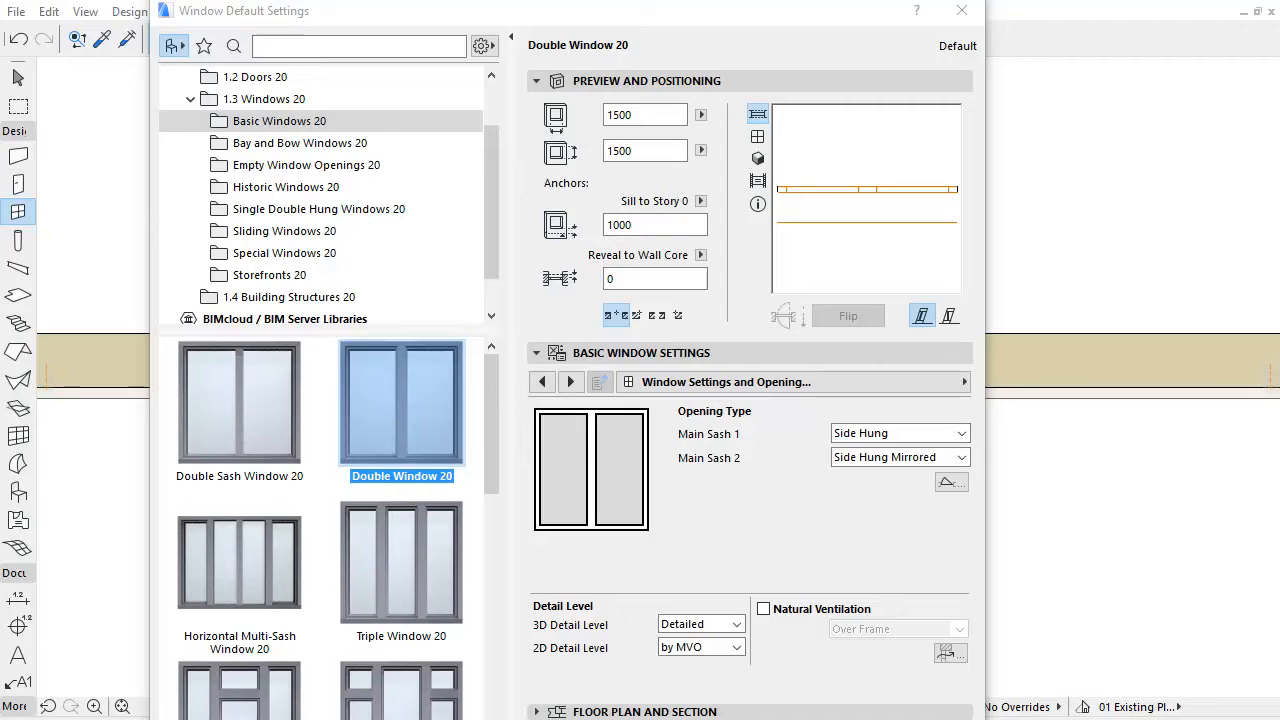
{"action": "mouse_move", "coordinate": [480, 210]}
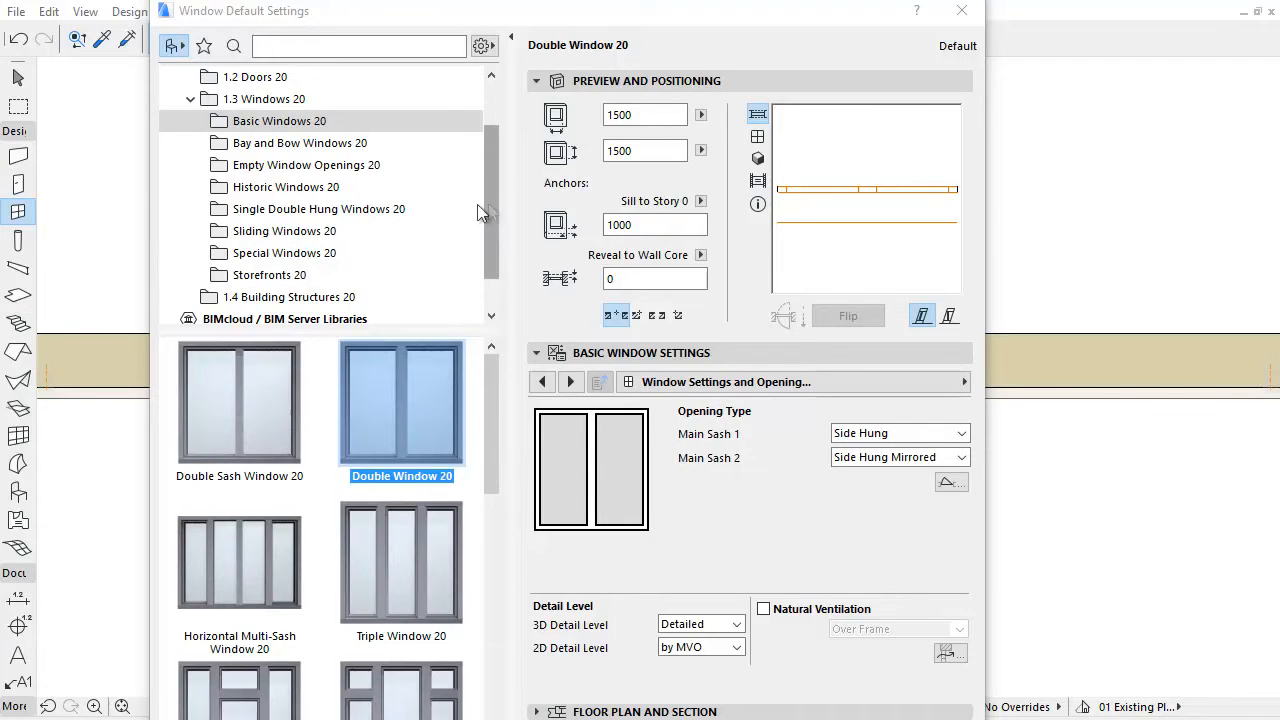
{"action": "left_click", "coordinate": [284, 252]}
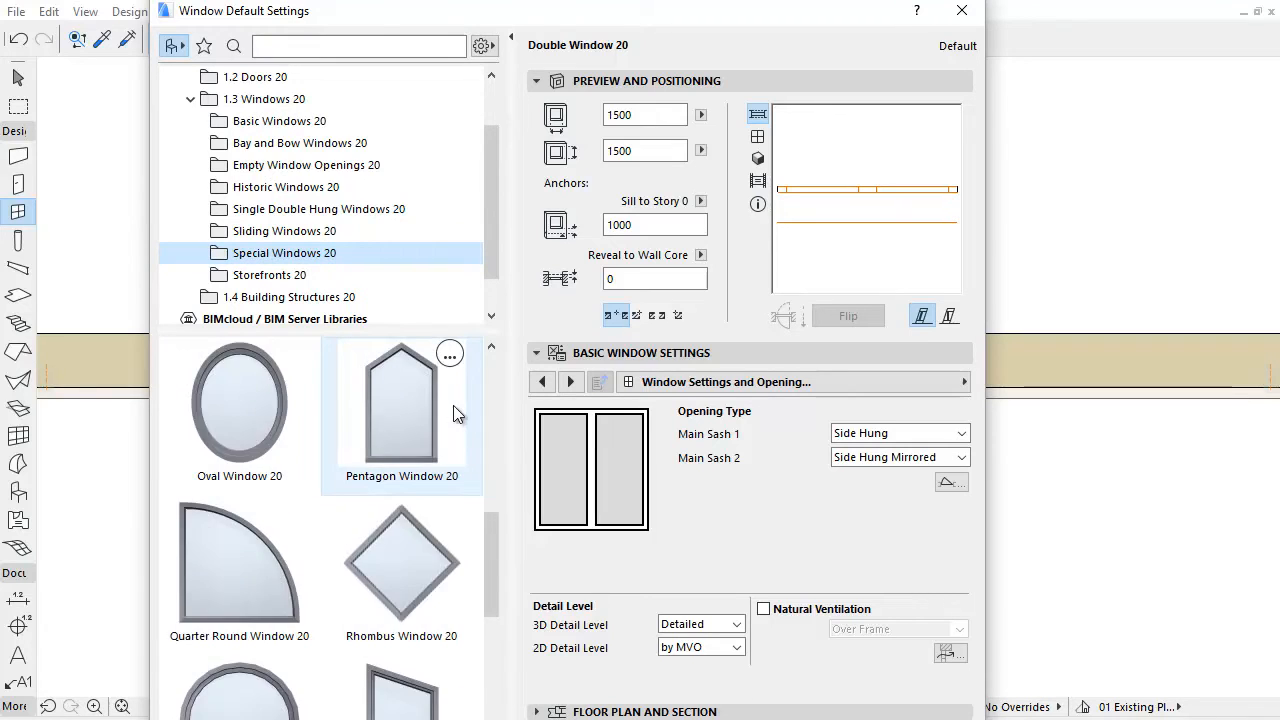
{"action": "left_click", "coordinate": [400, 410]}
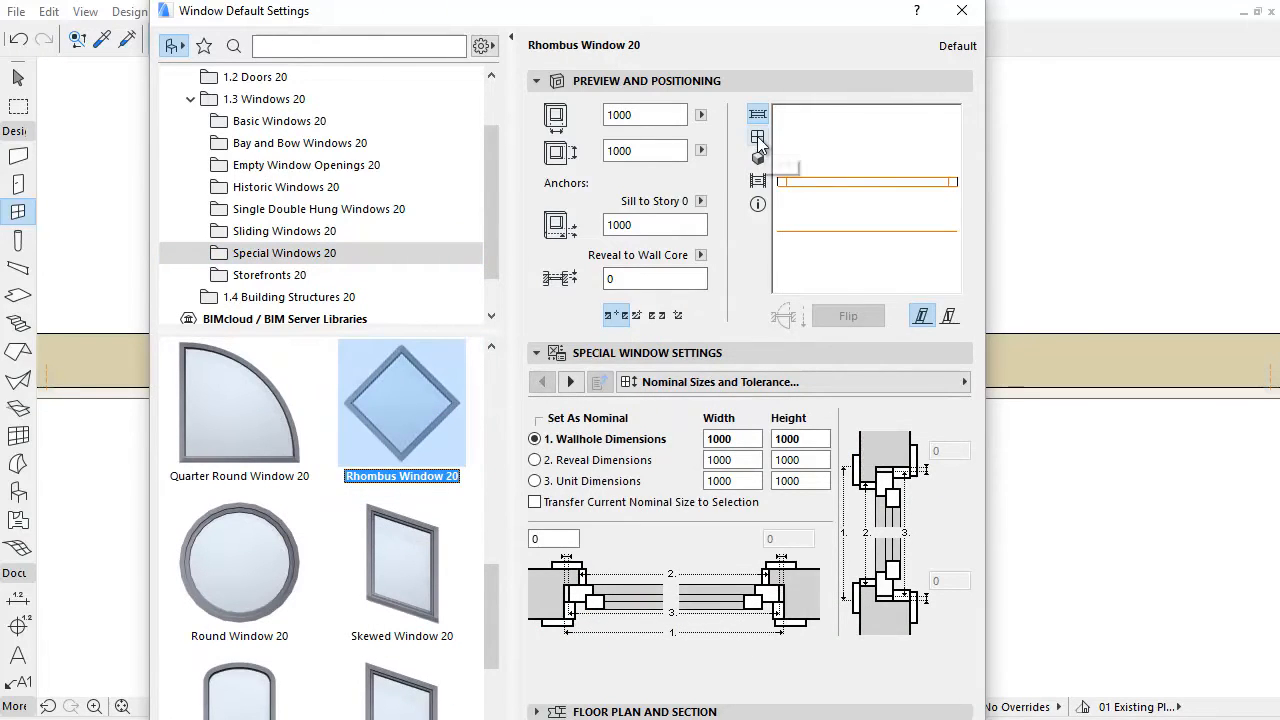
- Preview the Rhombus Window 20 in elevation and accept it as the 1000 by 1000 default
{"action": "left_click", "coordinate": [756, 138]}
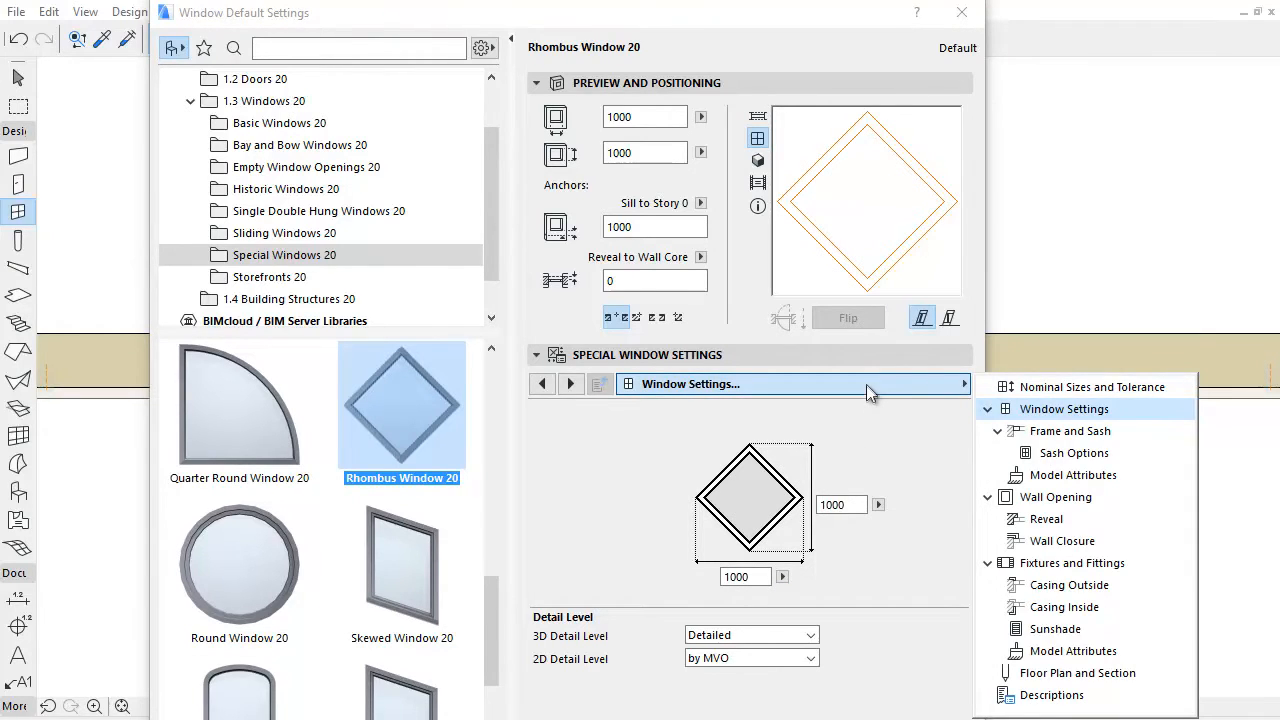
{"action": "left_click", "coordinate": [860, 360]}
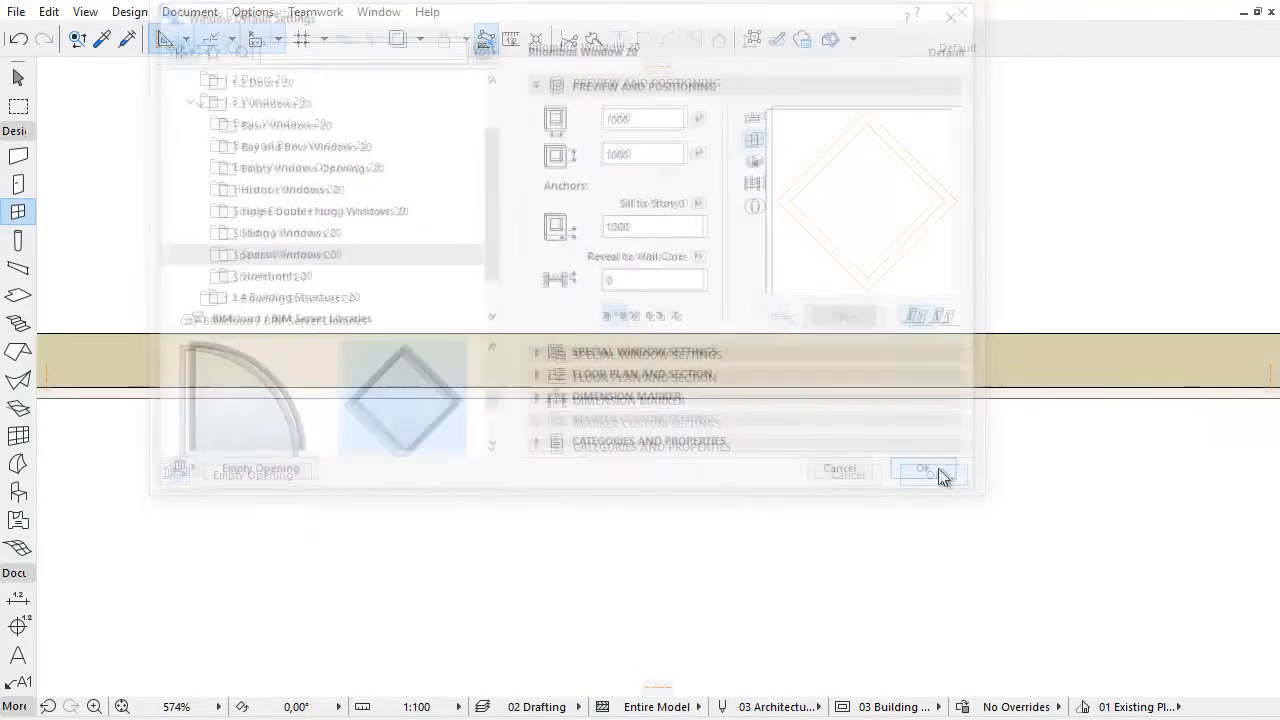
- Place the rhombus window in the wall in the 3D view and bring up its settings
{"action": "left_click", "coordinate": [924, 468]}
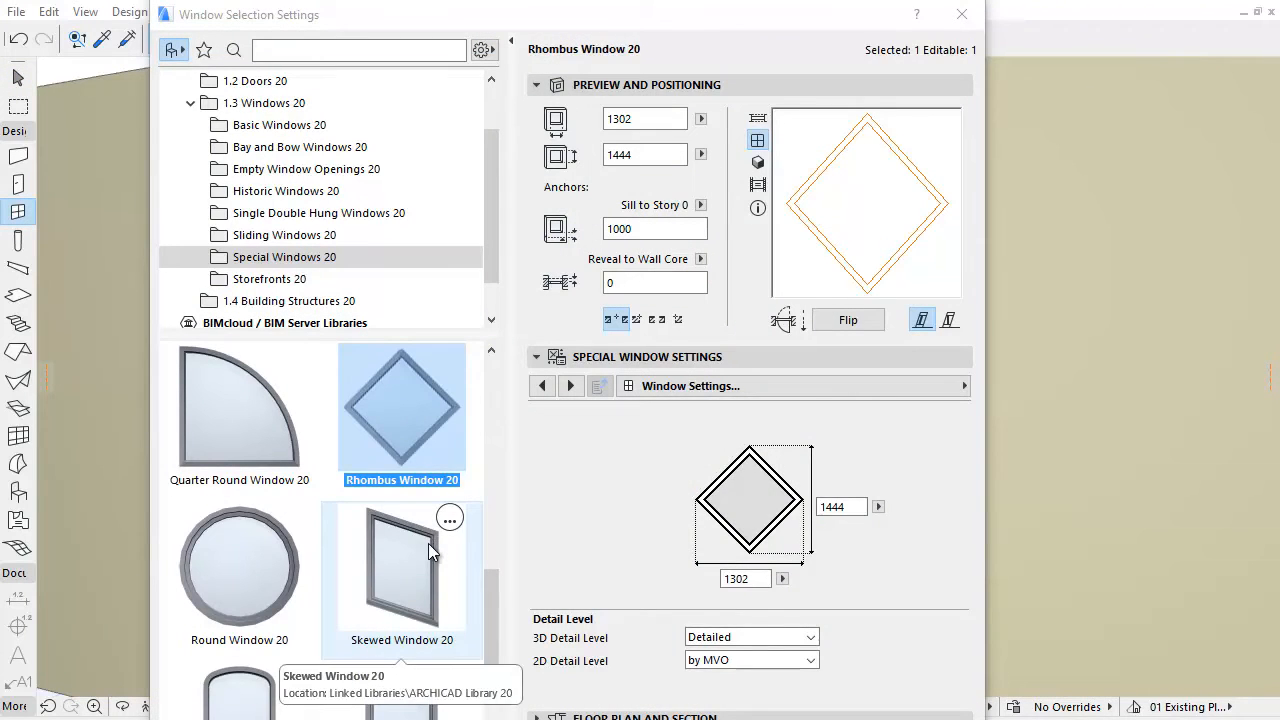
- Swap the placed window for Skewed Window 20 (1000 by 1500) and show its Shape page
{"action": "left_click", "coordinate": [400, 564]}
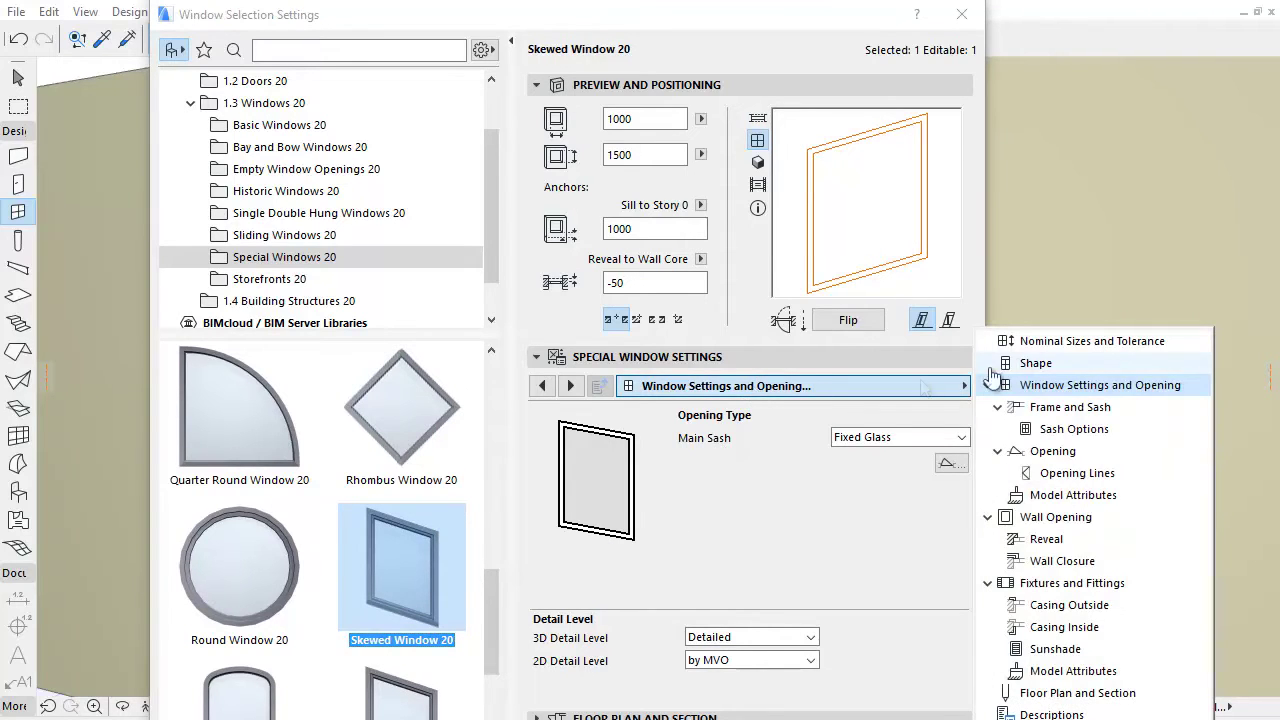
{"action": "left_click", "coordinate": [1036, 364]}
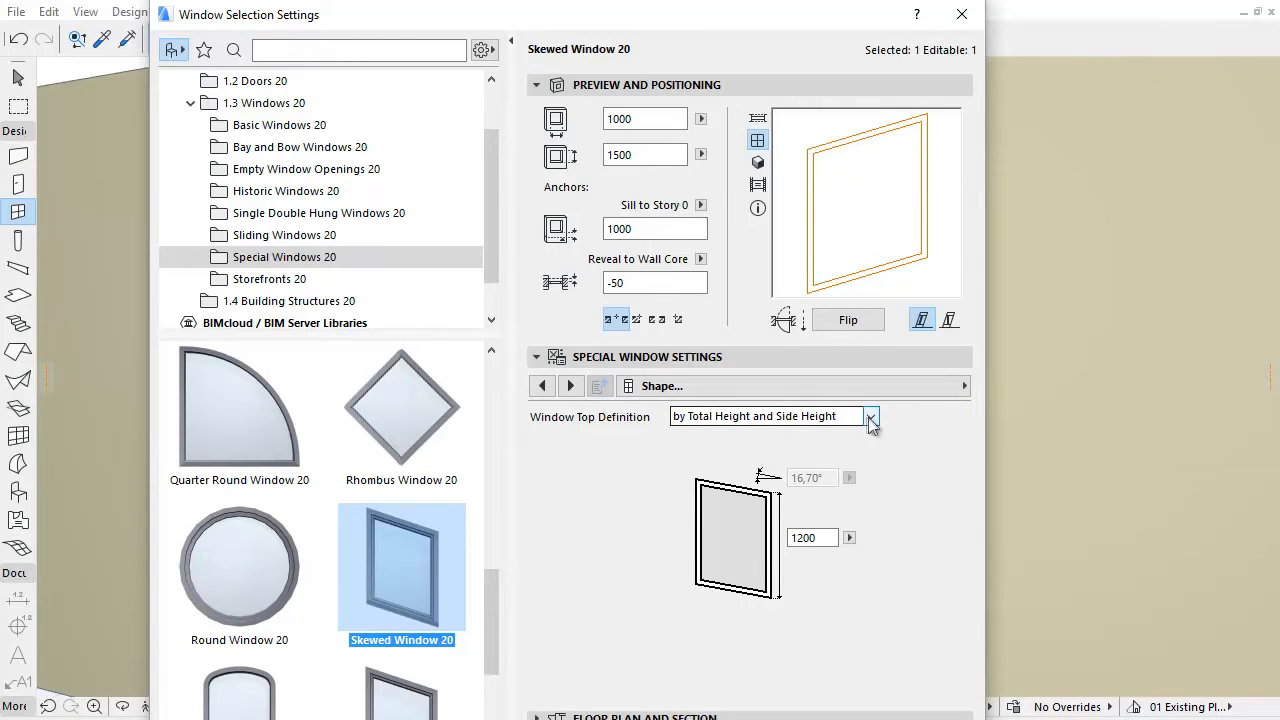
{"action": "left_click", "coordinate": [872, 416]}
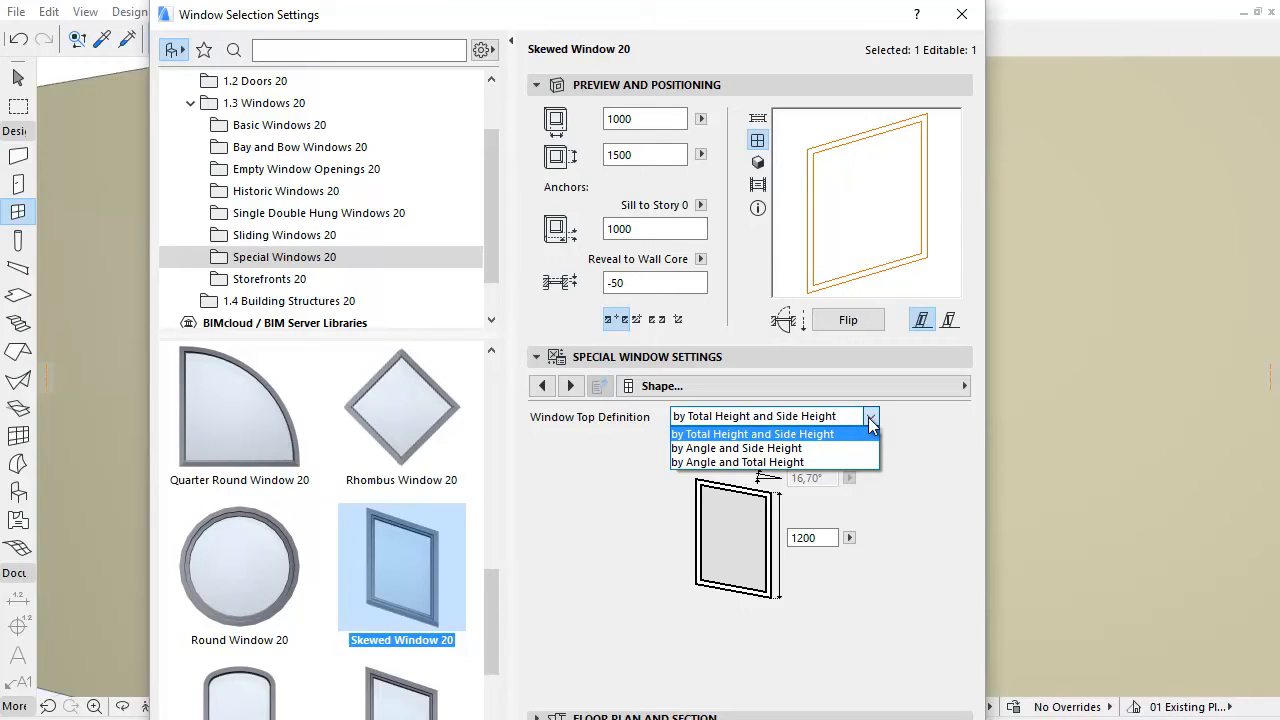
{"action": "left_click", "coordinate": [734, 448]}
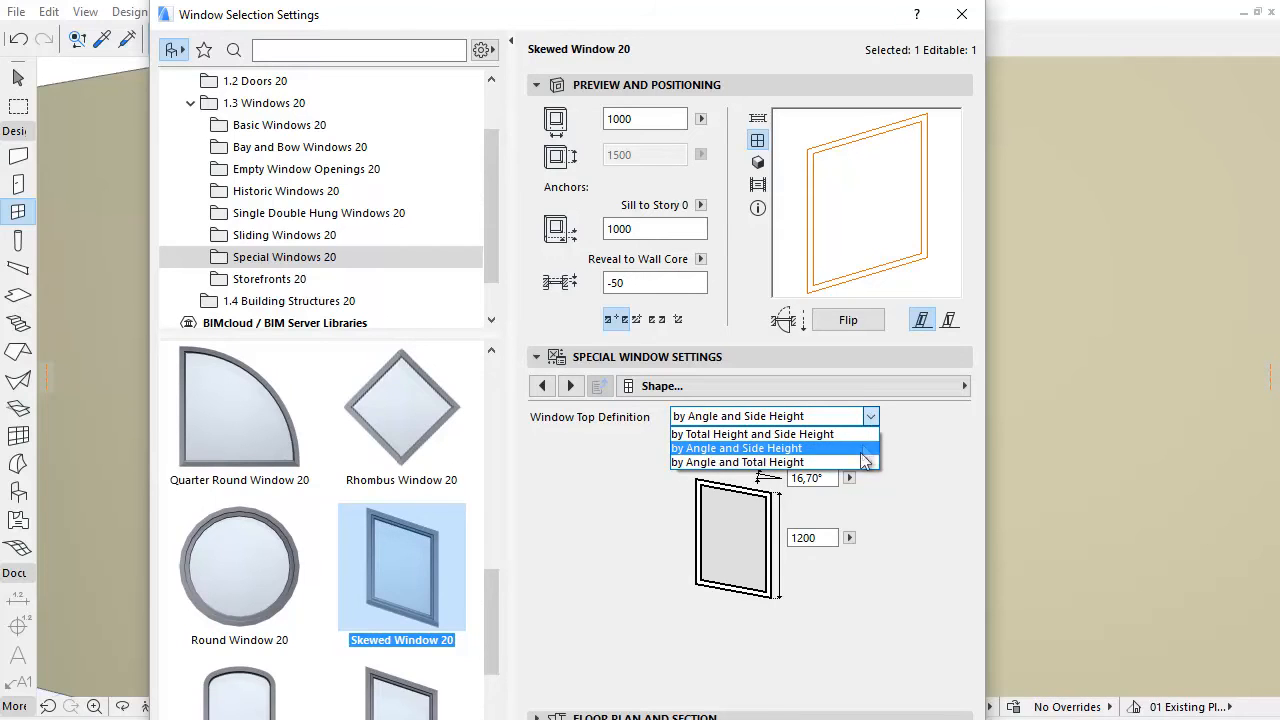
{"action": "left_click", "coordinate": [736, 462]}
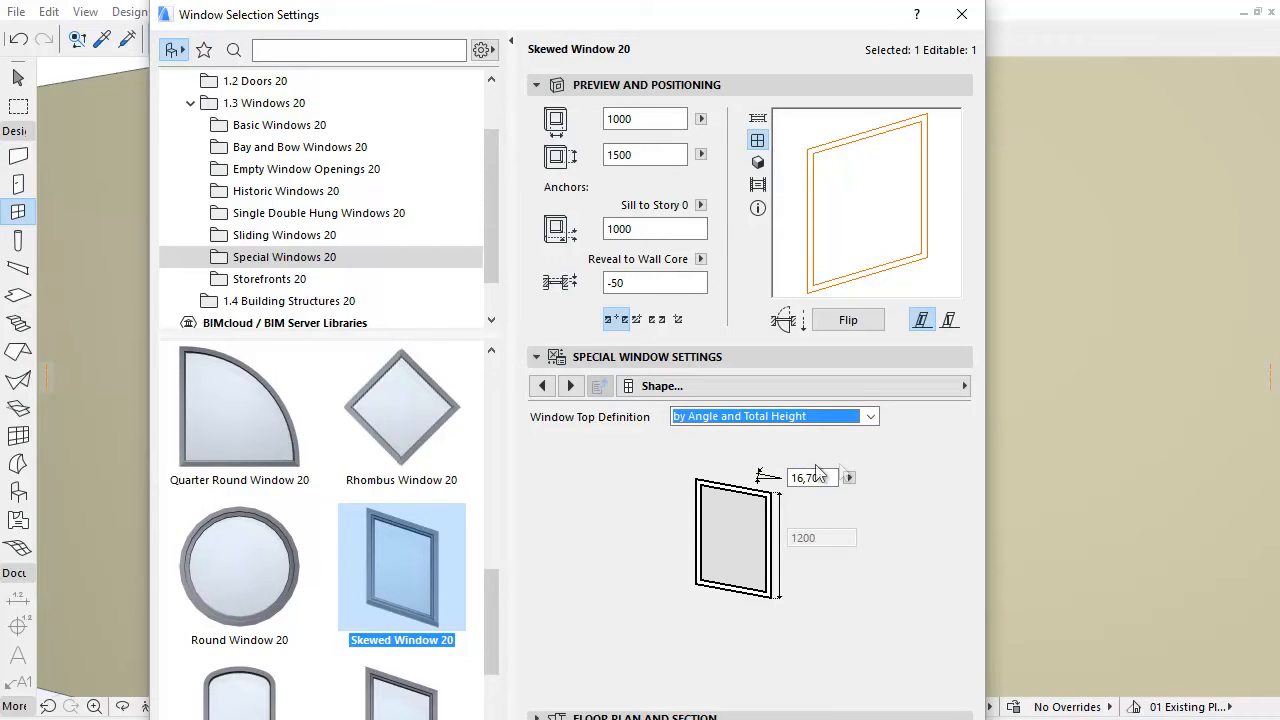
{"action": "left_click", "coordinate": [812, 476]}
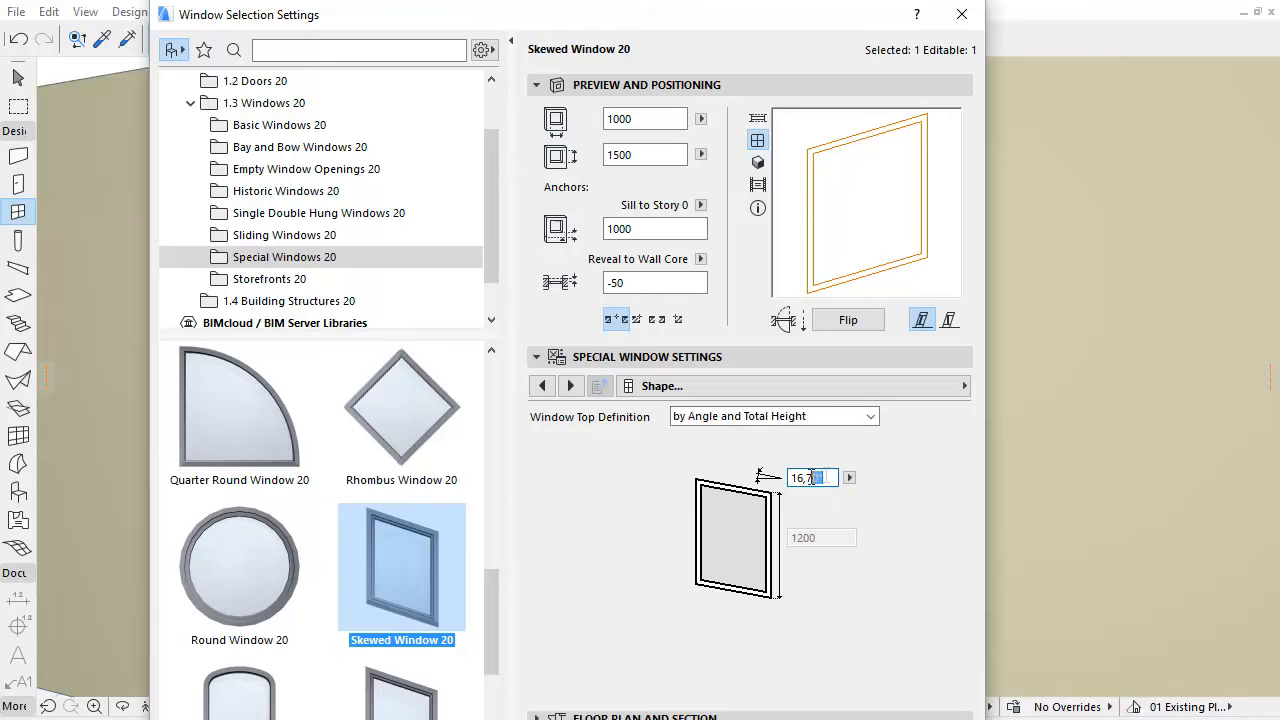
{"action": "left_click", "coordinate": [874, 416]}
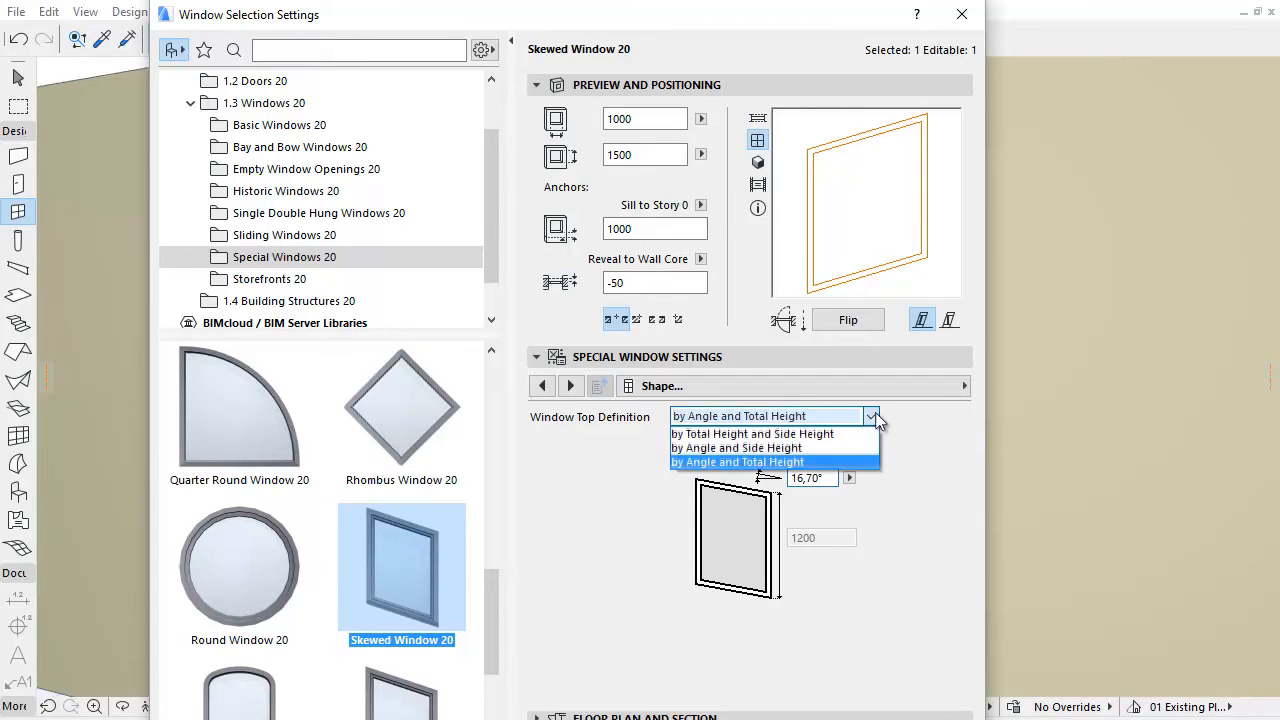
{"action": "left_click", "coordinate": [752, 434]}
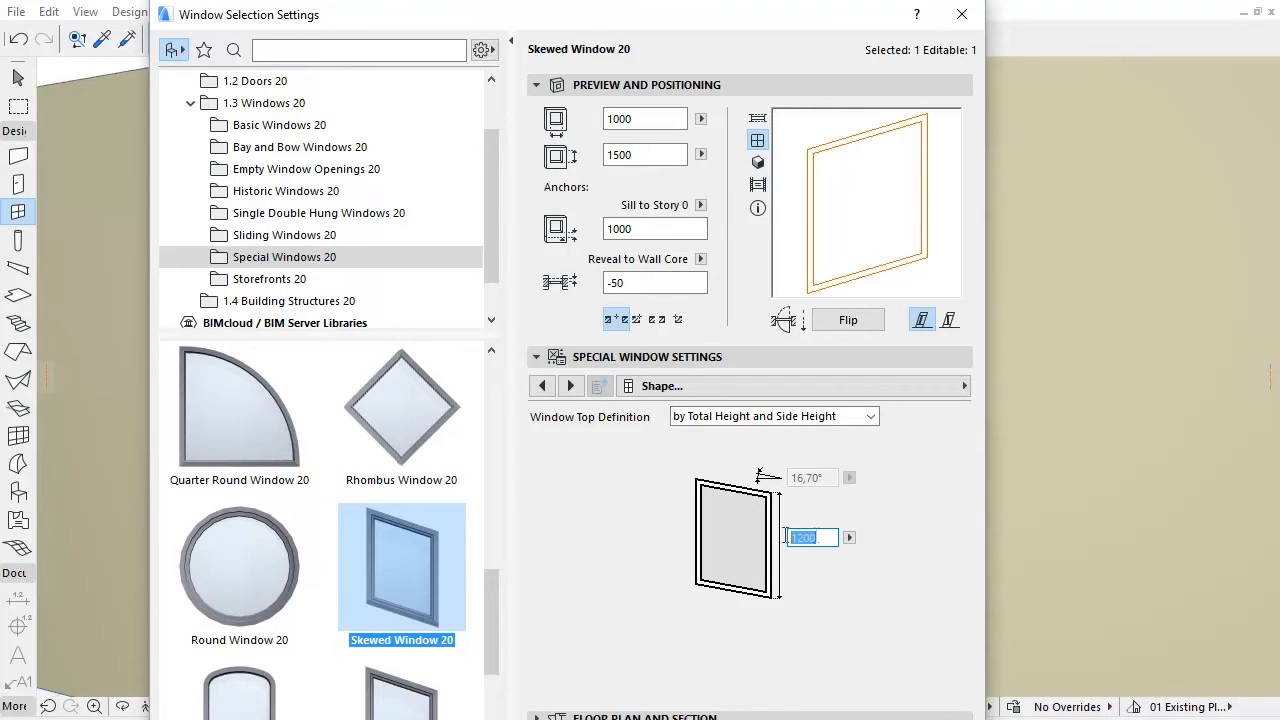
{"action": "mouse_move", "coordinate": [810, 540]}
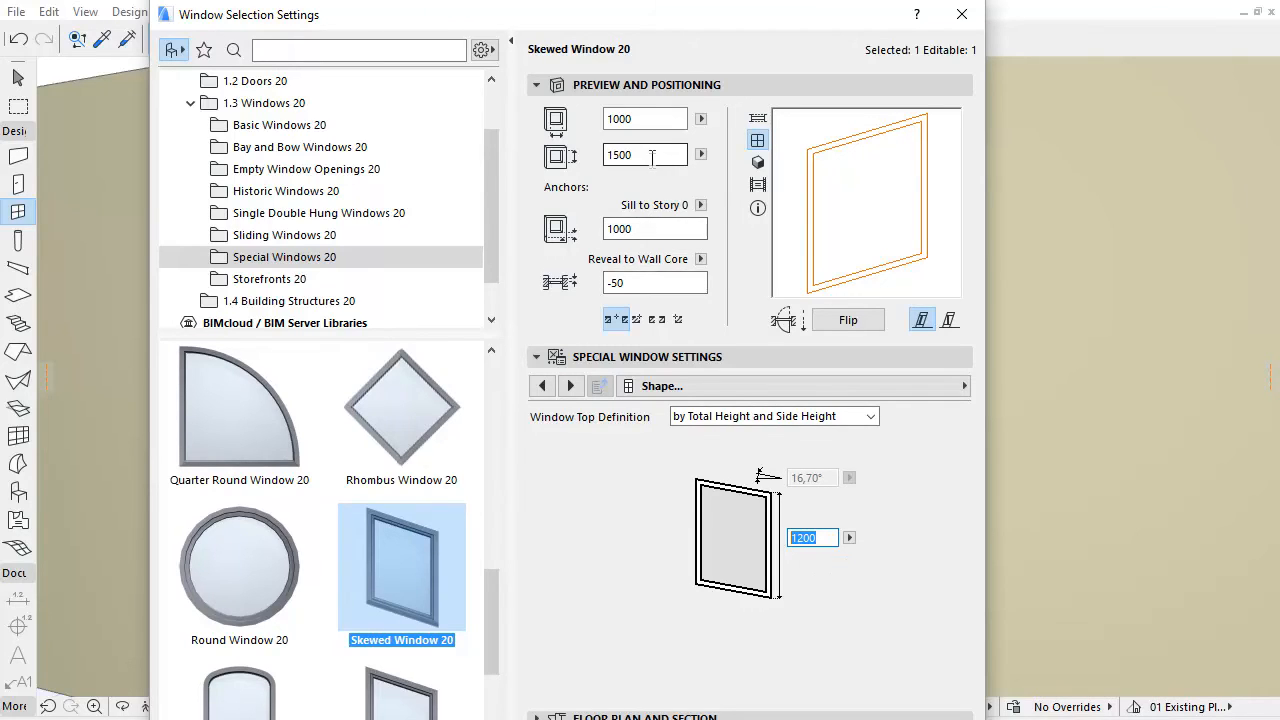
{"action": "left_click", "coordinate": [642, 154]}
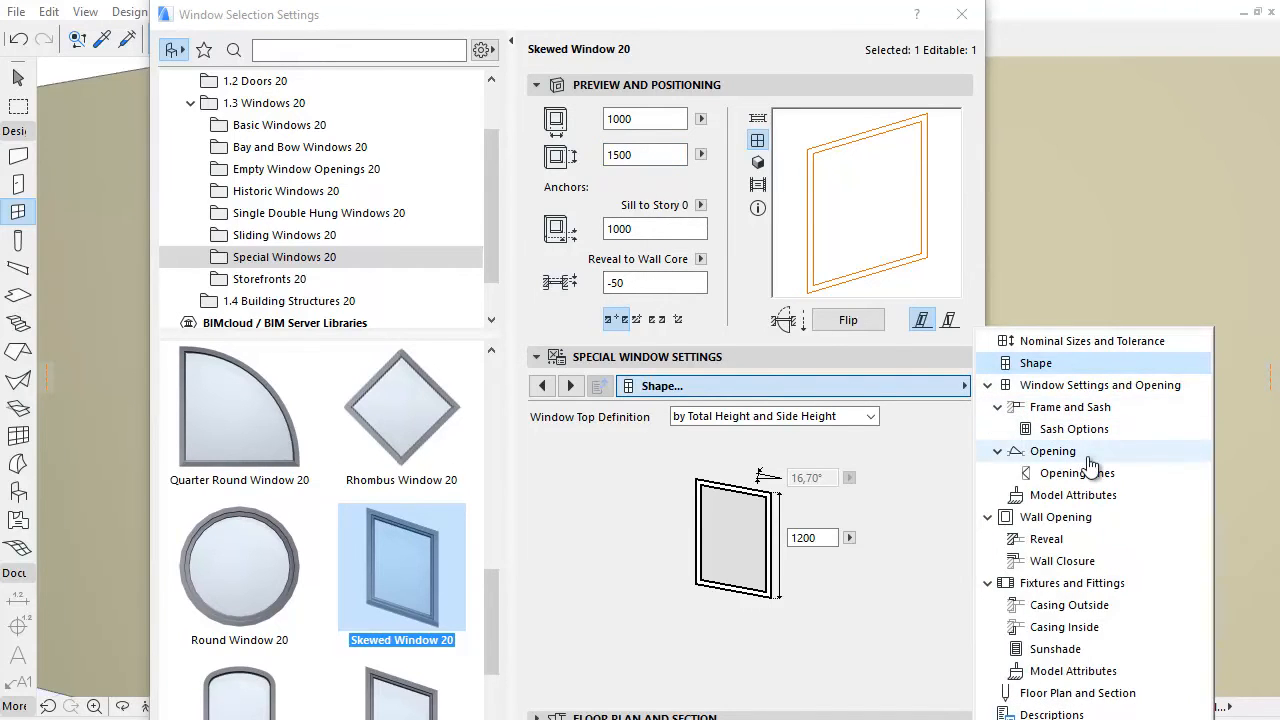
- On the Opening page, set the main sash to Side Hung Mirrored
{"action": "left_click", "coordinate": [1052, 452]}
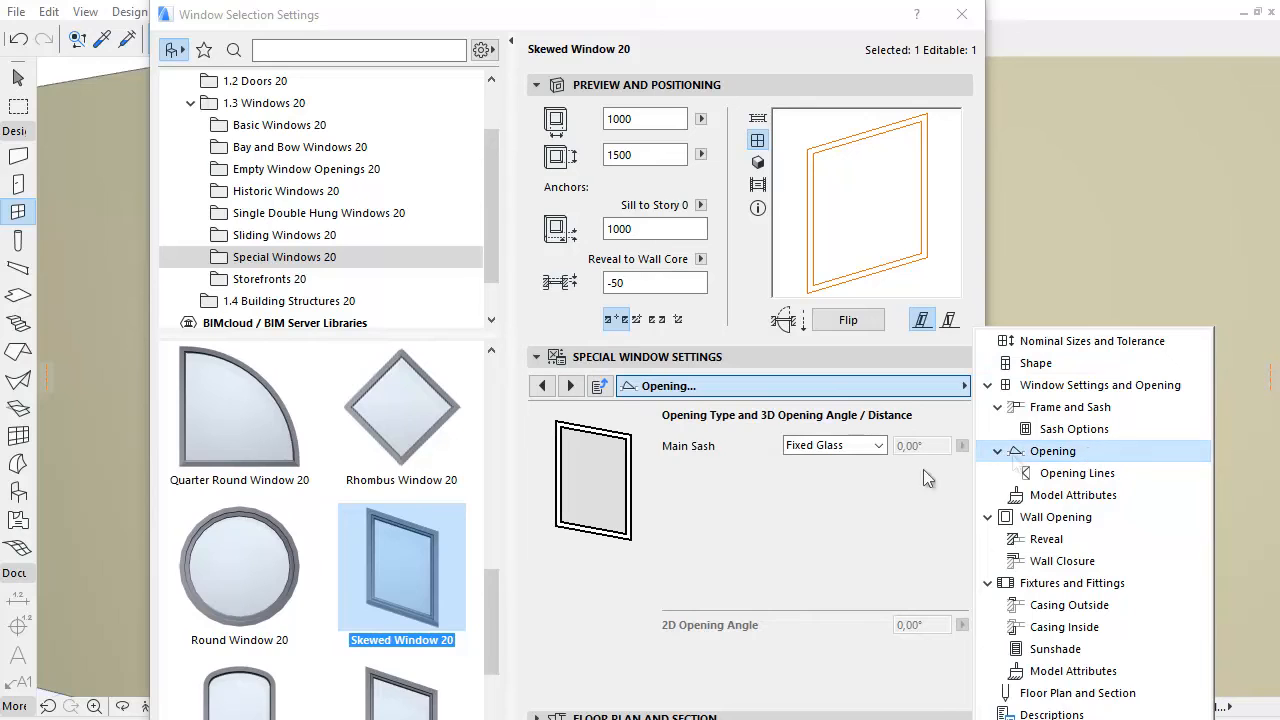
{"action": "left_click", "coordinate": [890, 490]}
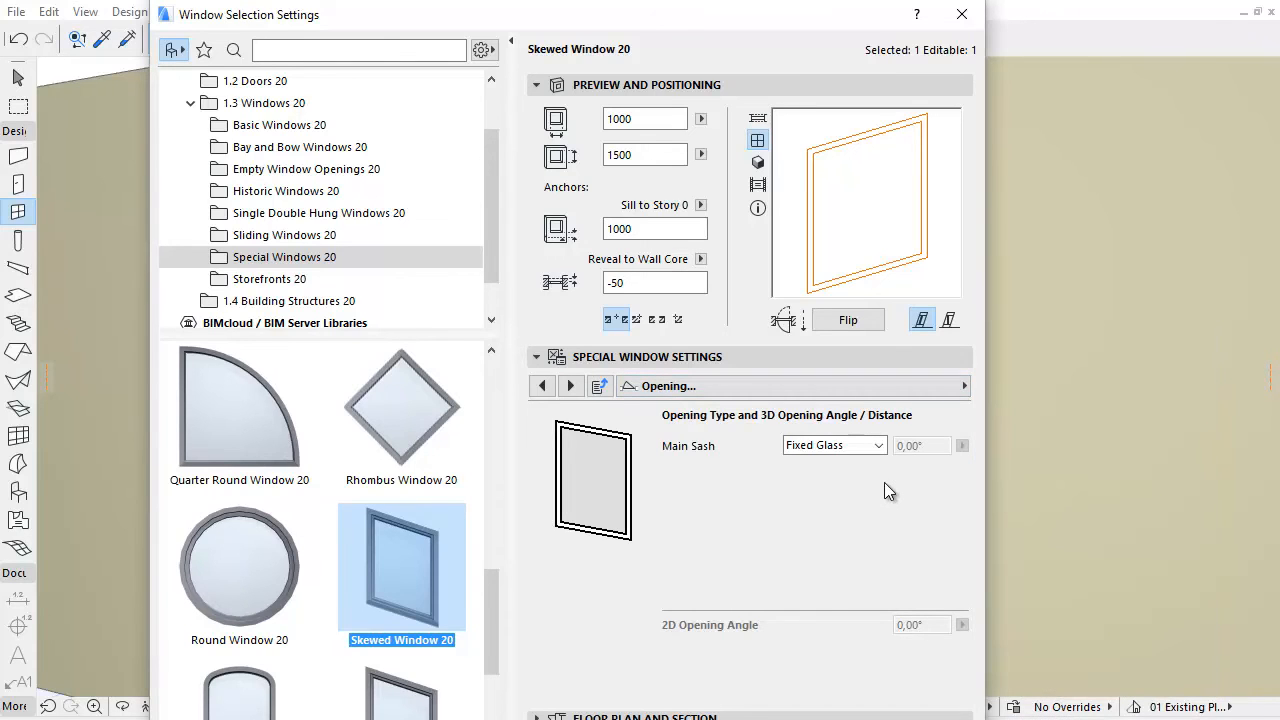
{"action": "left_click", "coordinate": [880, 444]}
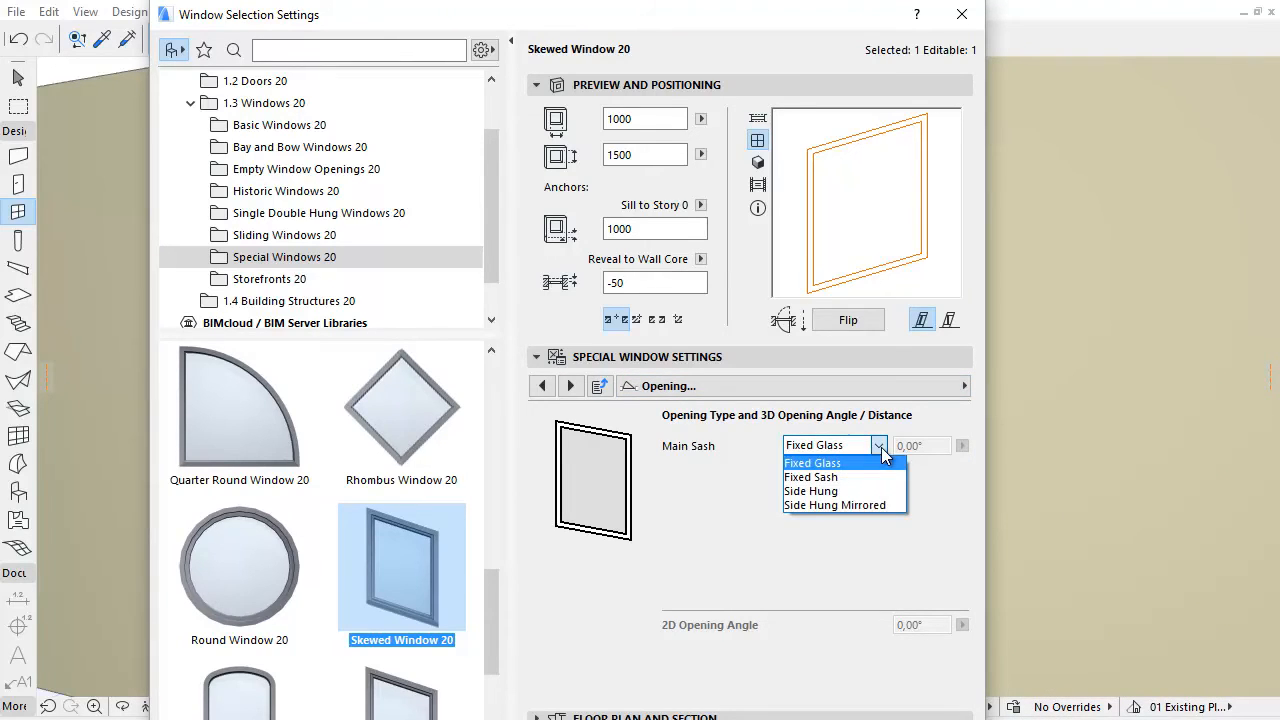
{"action": "left_click", "coordinate": [812, 476]}
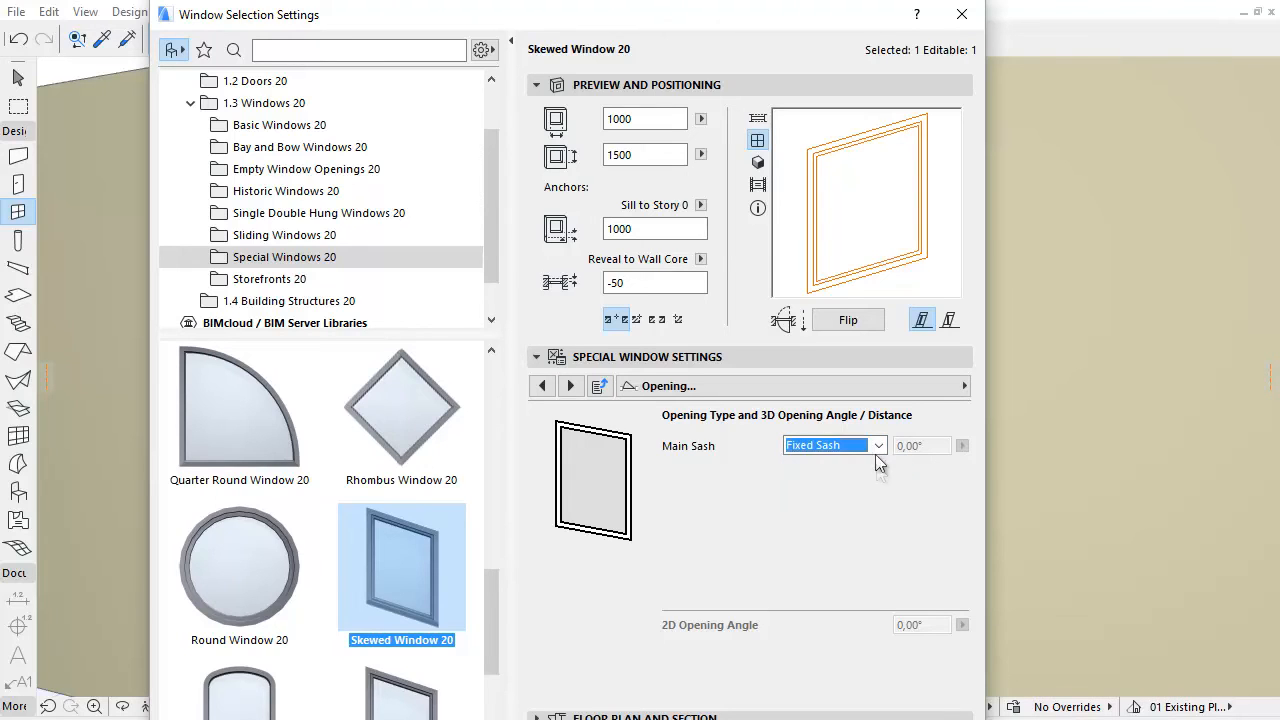
{"action": "left_click", "coordinate": [876, 444]}
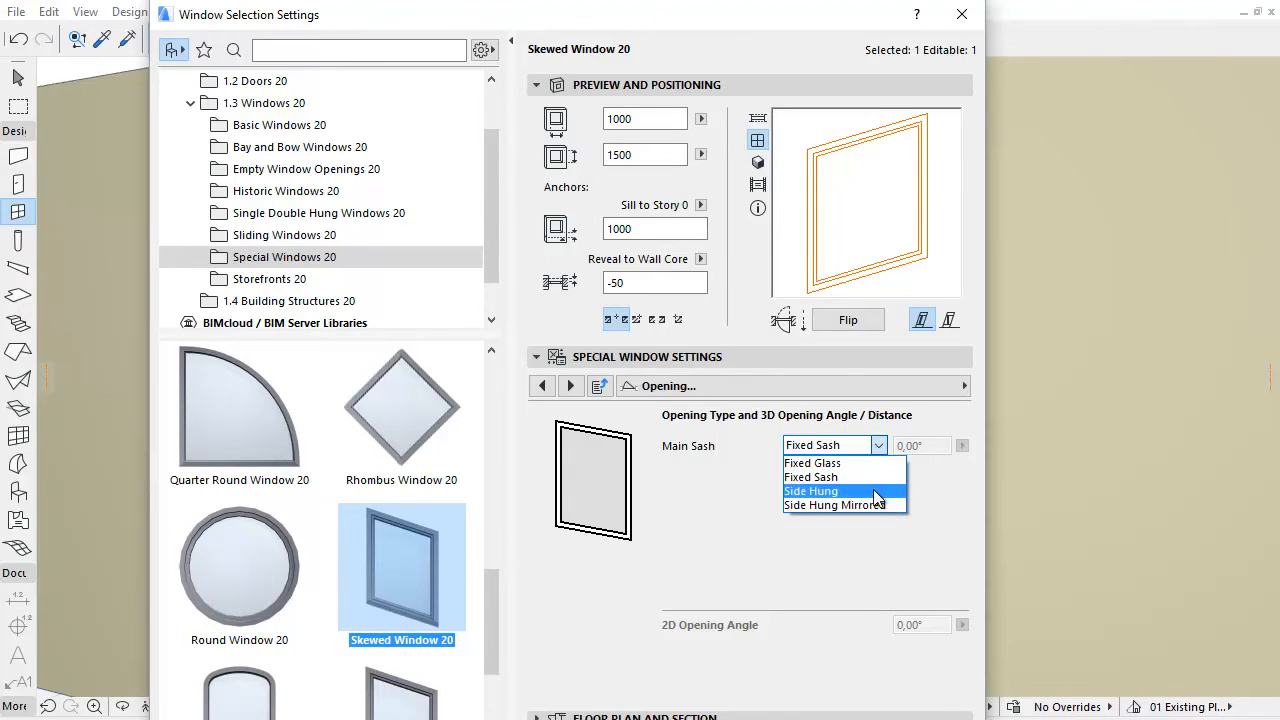
{"action": "left_click", "coordinate": [812, 492]}
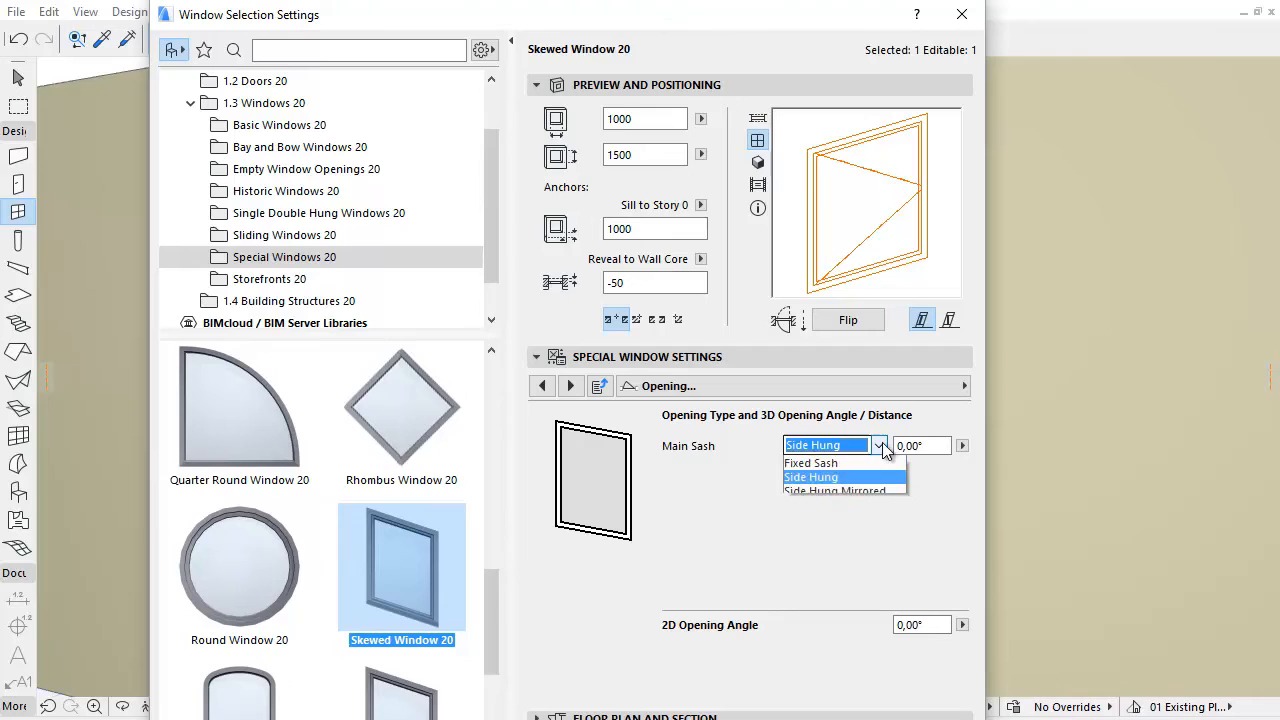
{"action": "left_click", "coordinate": [844, 488]}
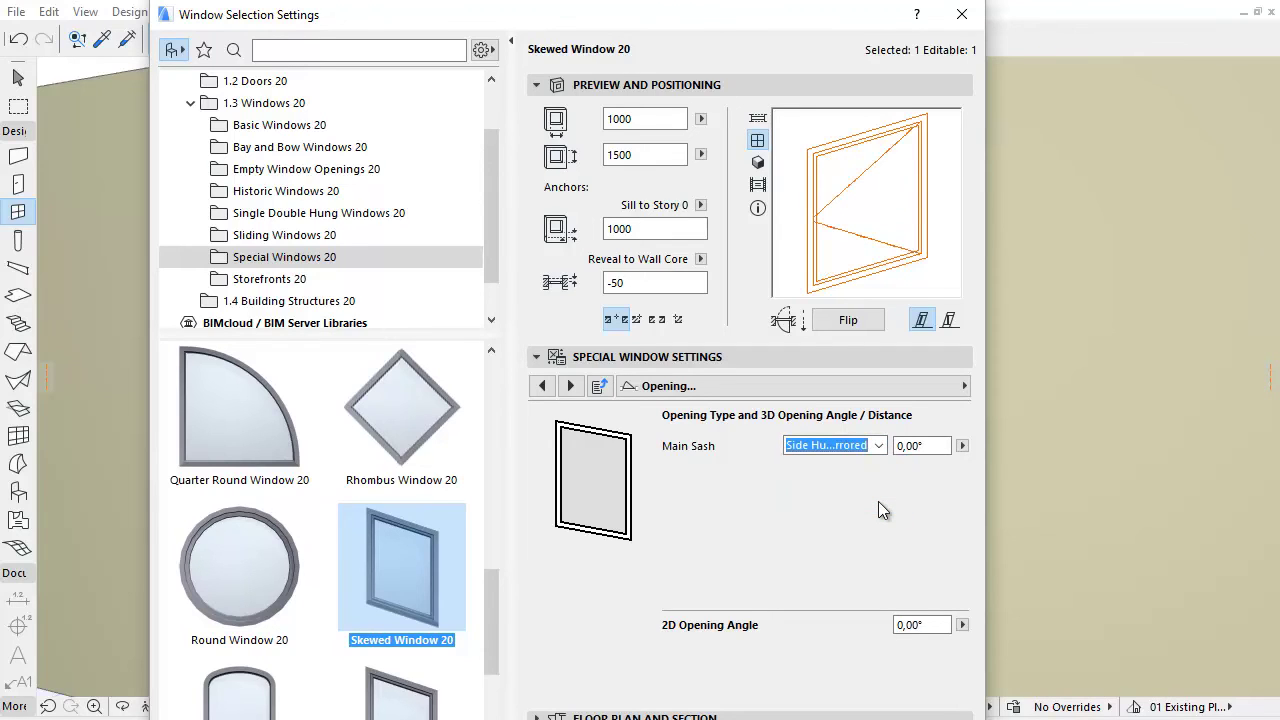
- Set the 3D opening angle to 30° and the 2D opening angle to 30
{"action": "left_click", "coordinate": [916, 444]}
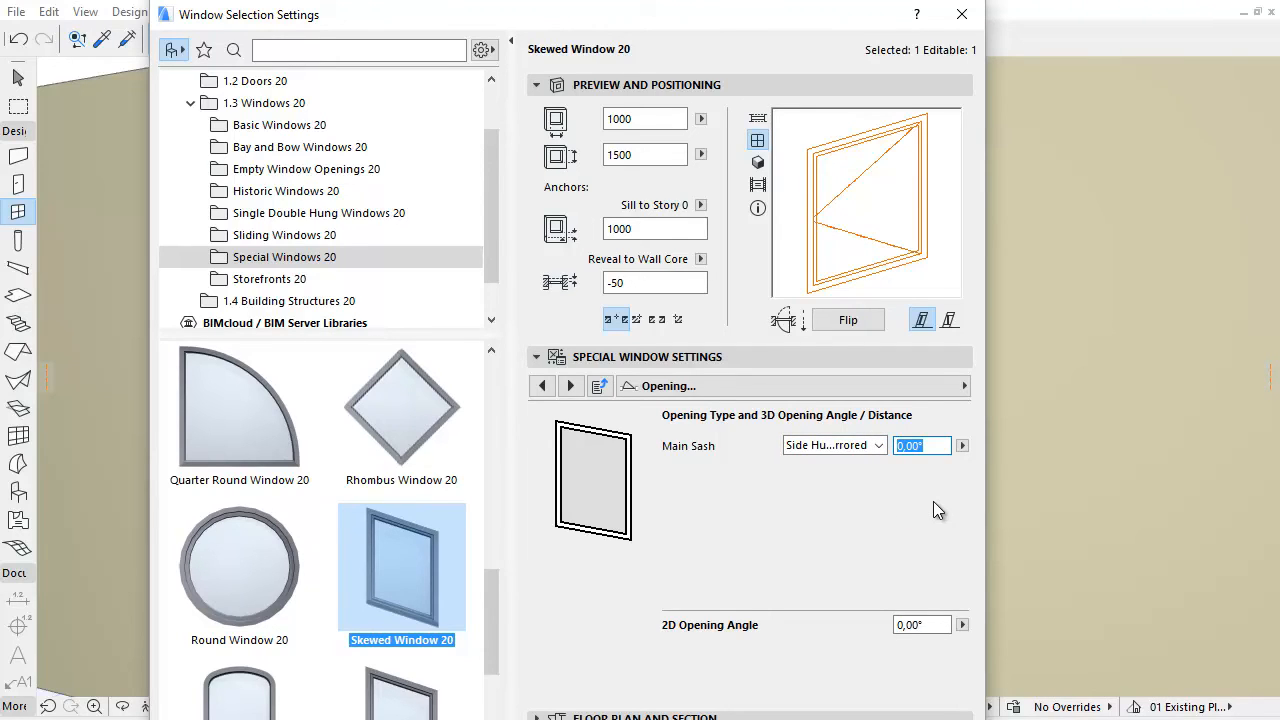
{"action": "type", "text": "30"}
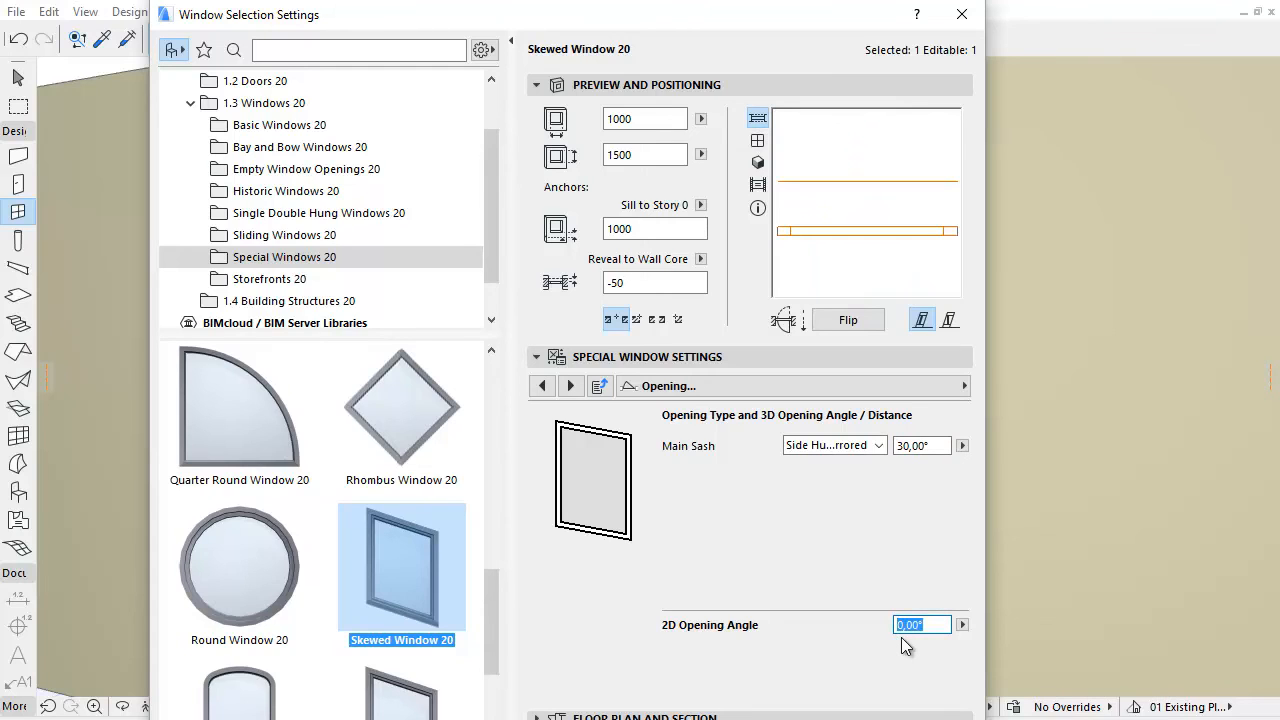
{"action": "type", "text": "30"}
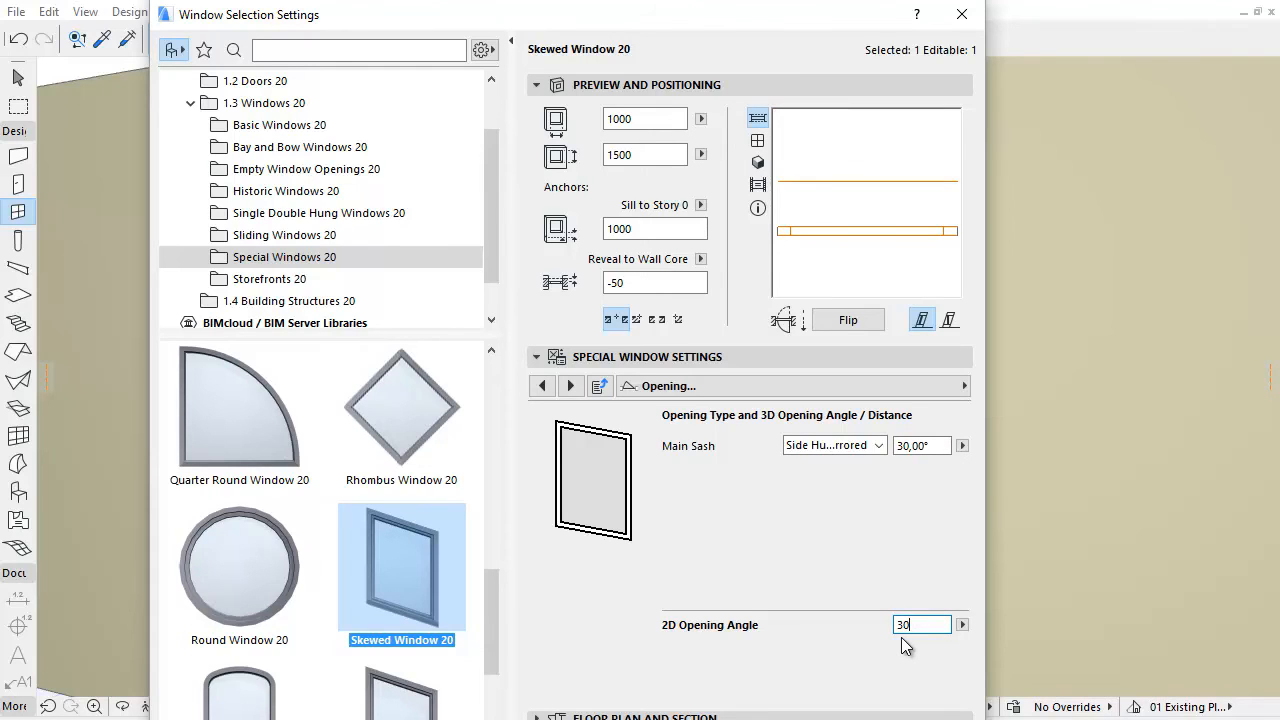
{"action": "key", "text": "Enter"}
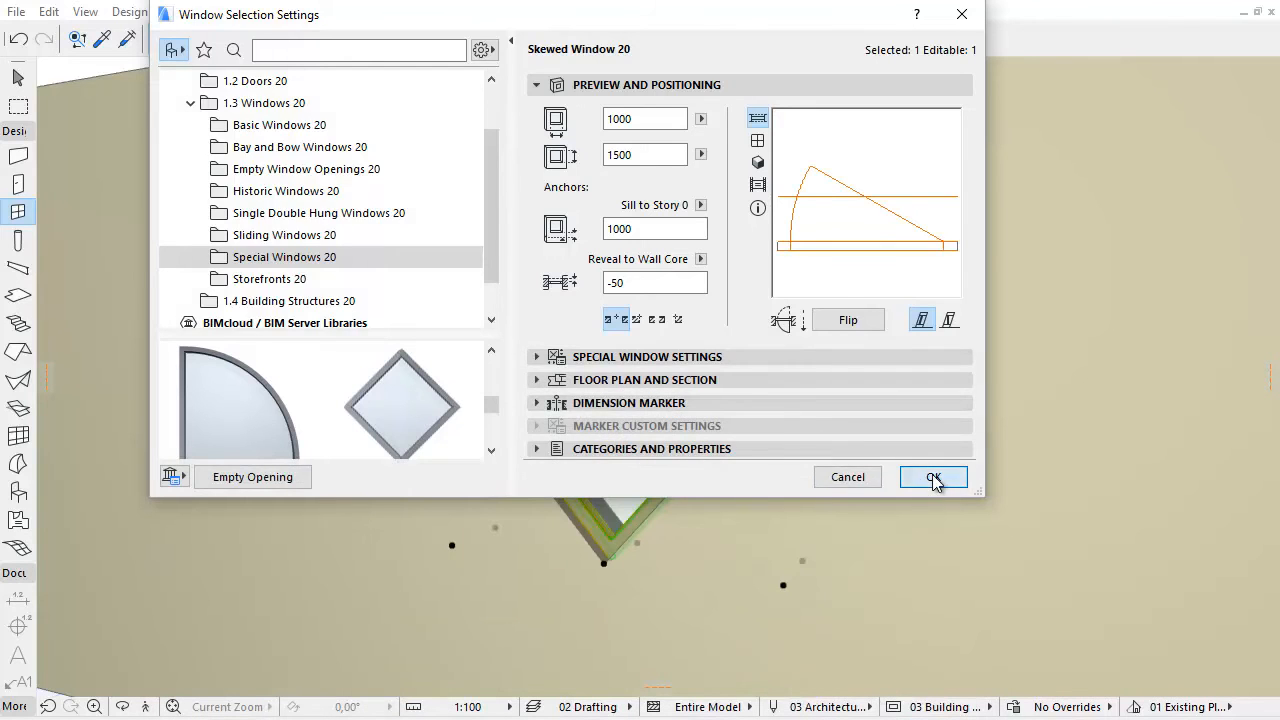
- Apply the settings so the wall shows the skewed window with its side-hung sash
{"action": "left_click", "coordinate": [932, 476]}
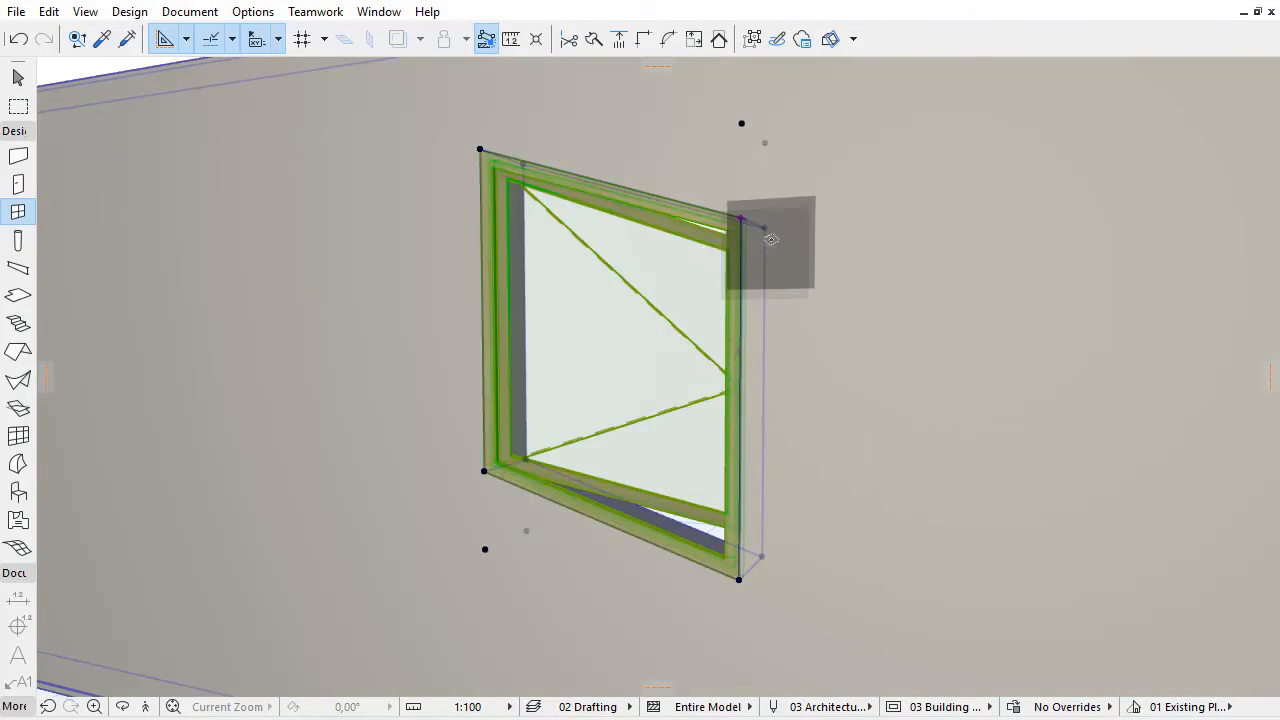